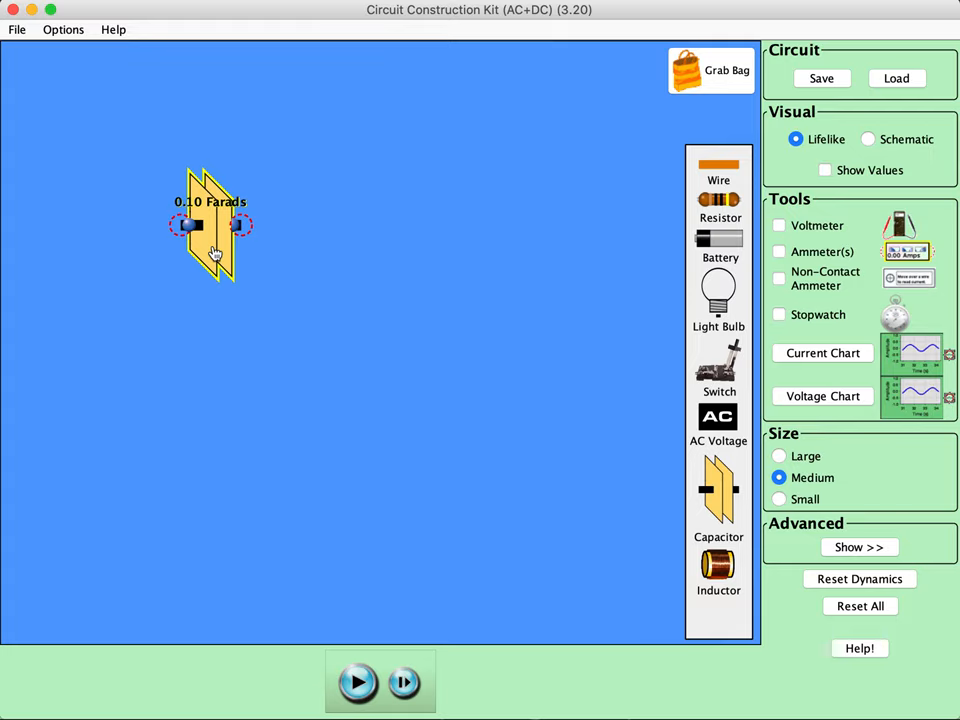
{"action": "mouse_move", "coordinate": [348, 264]}
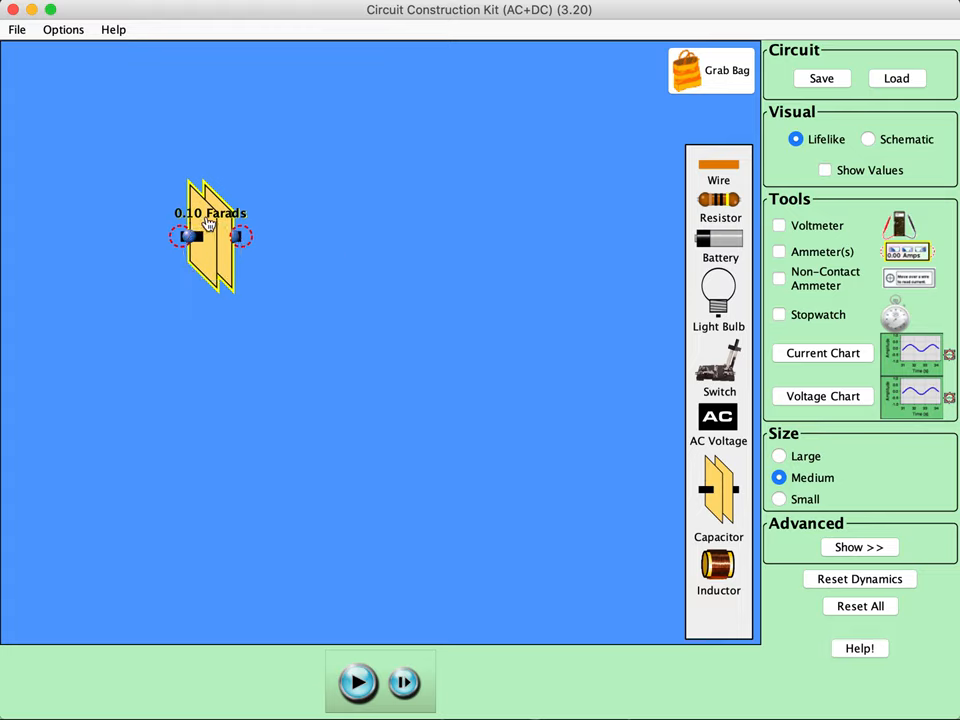
{"action": "mouse_move", "coordinate": [732, 236]}
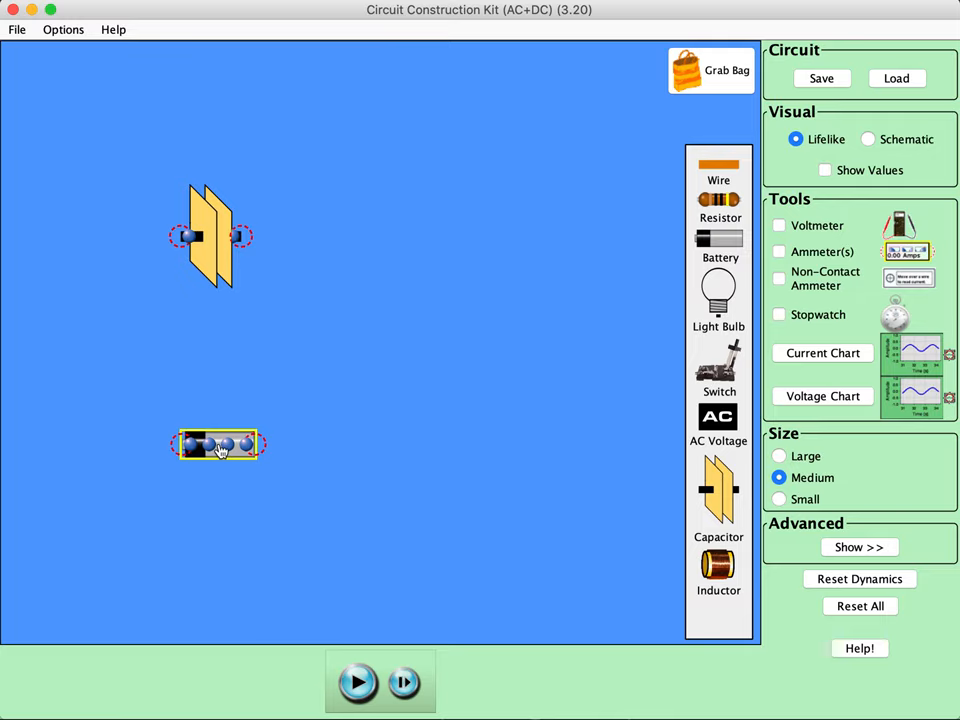
{"action": "mouse_move", "coordinate": [754, 280]}
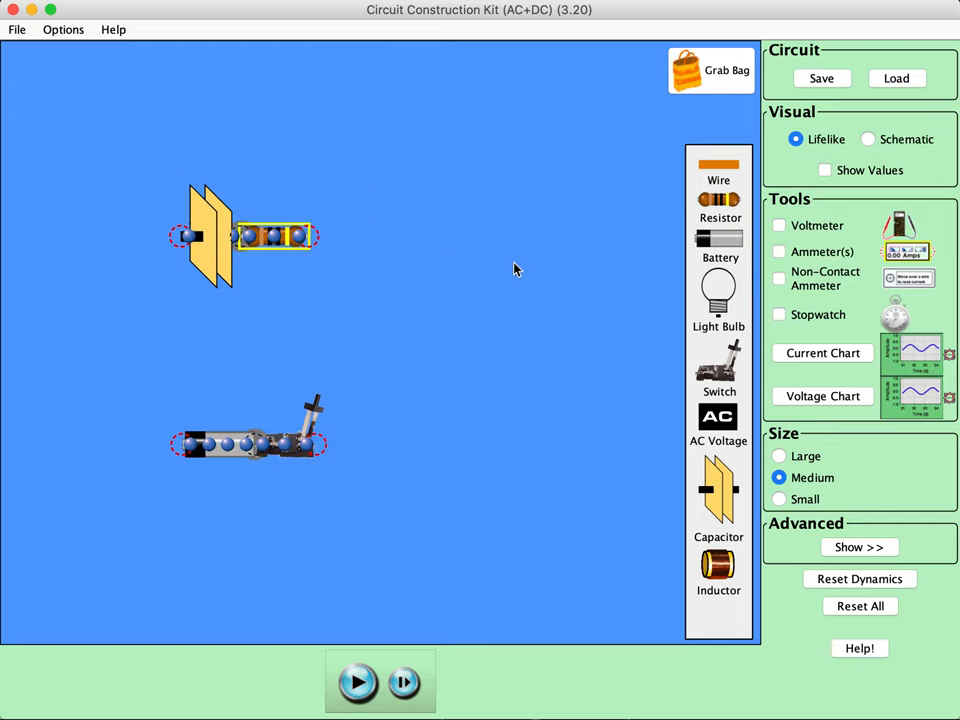
Wire the resistor's free end down to the battery and switch to close the loop.
{"action": "left_click_drag", "start_coordinate": [290, 236], "coordinate": [344, 210]}
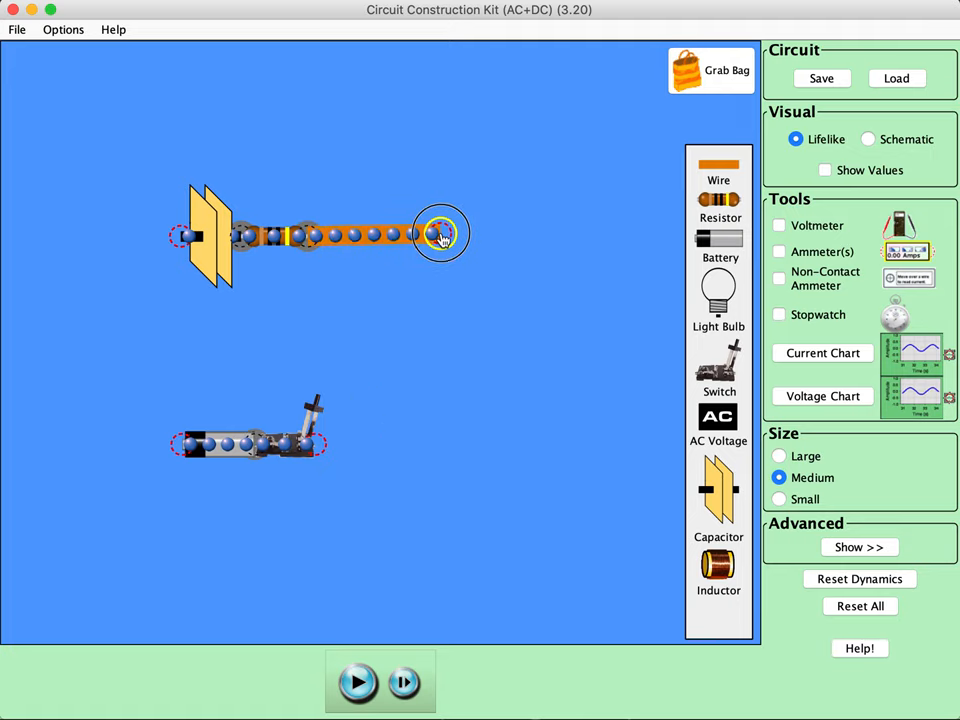
{"action": "mouse_move", "coordinate": [730, 172]}
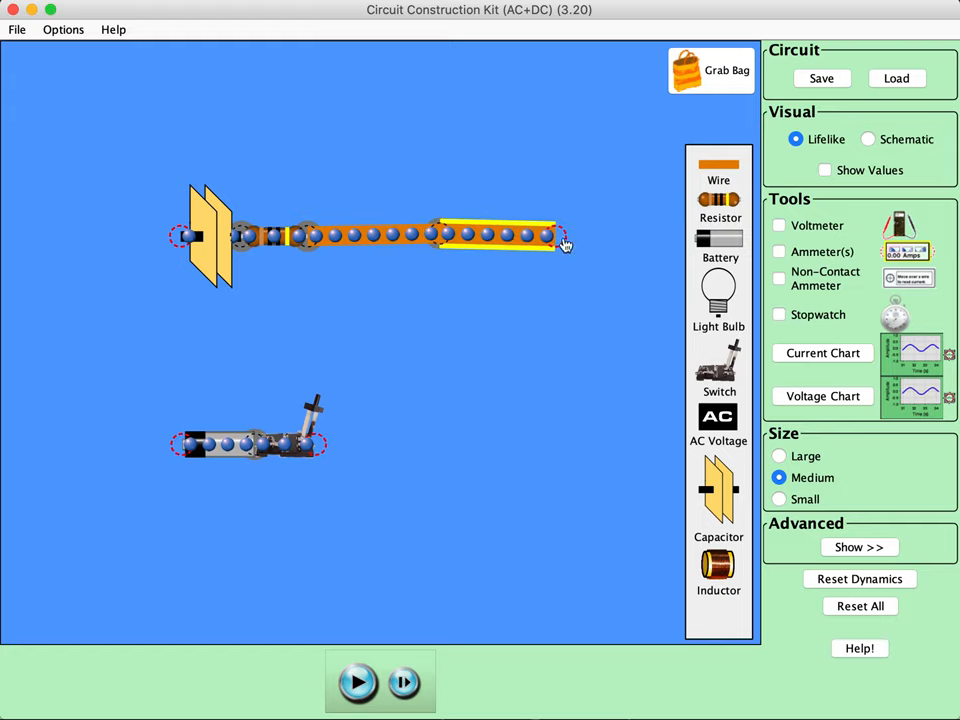
{"action": "left_click_drag", "start_coordinate": [560, 238], "coordinate": [436, 450]}
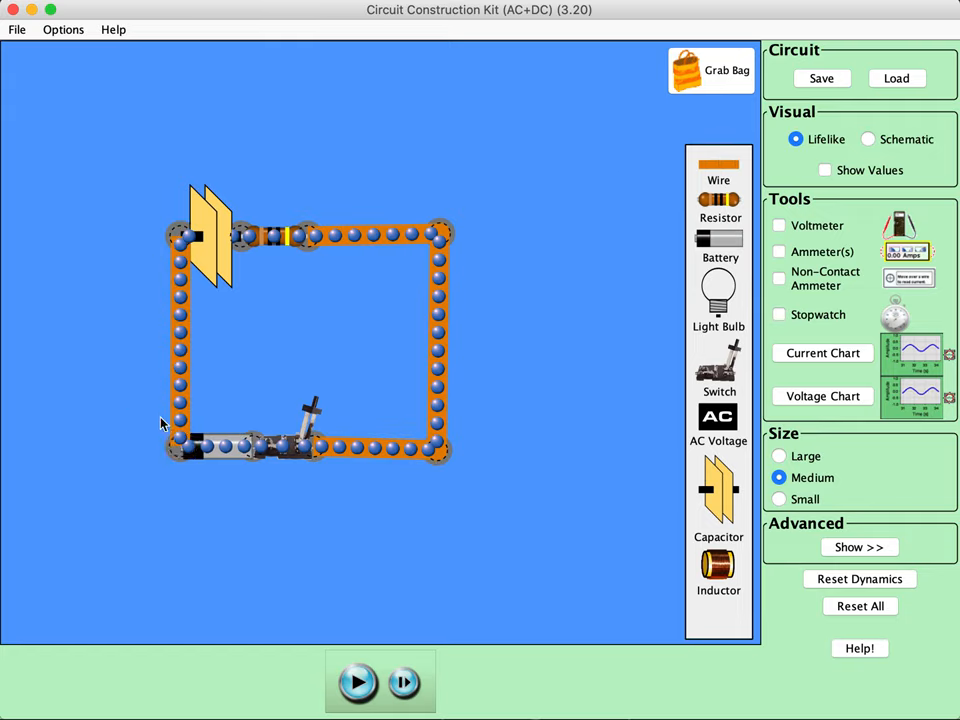
{"action": "mouse_move", "coordinate": [488, 576]}
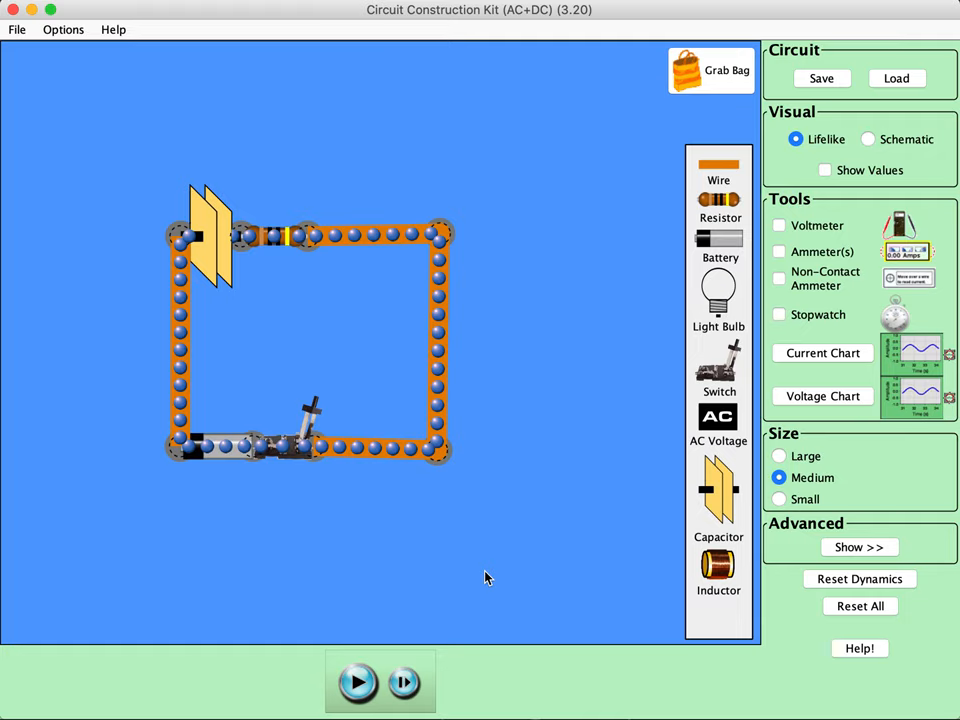
{"action": "mouse_move", "coordinate": [392, 470]}
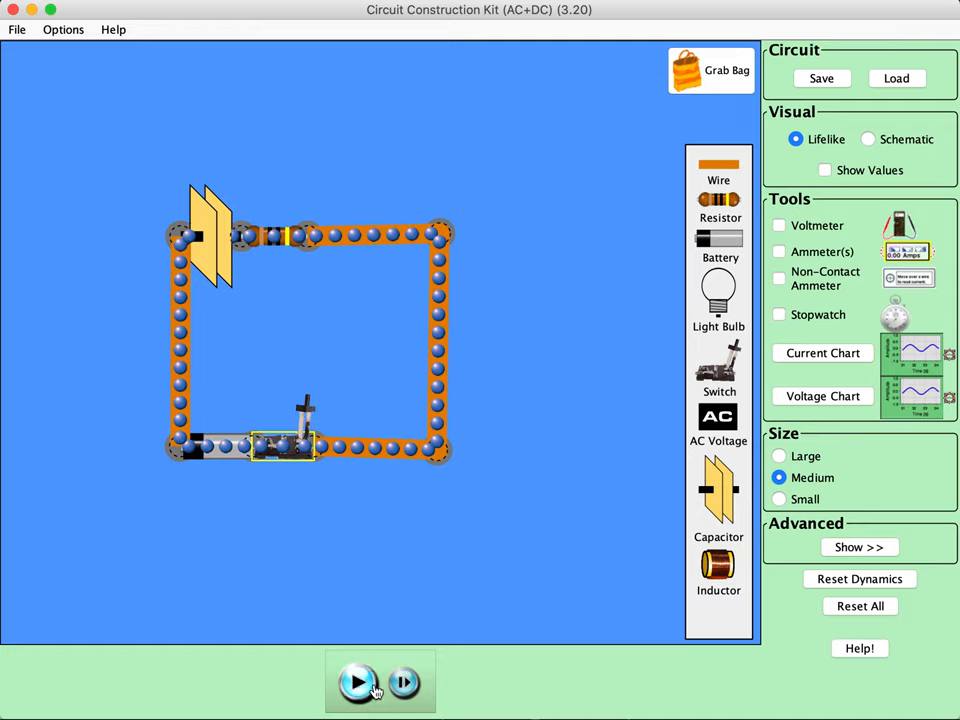
Run the simulation so charge builds on the capacitor plates.
{"action": "left_click", "coordinate": [356, 682]}
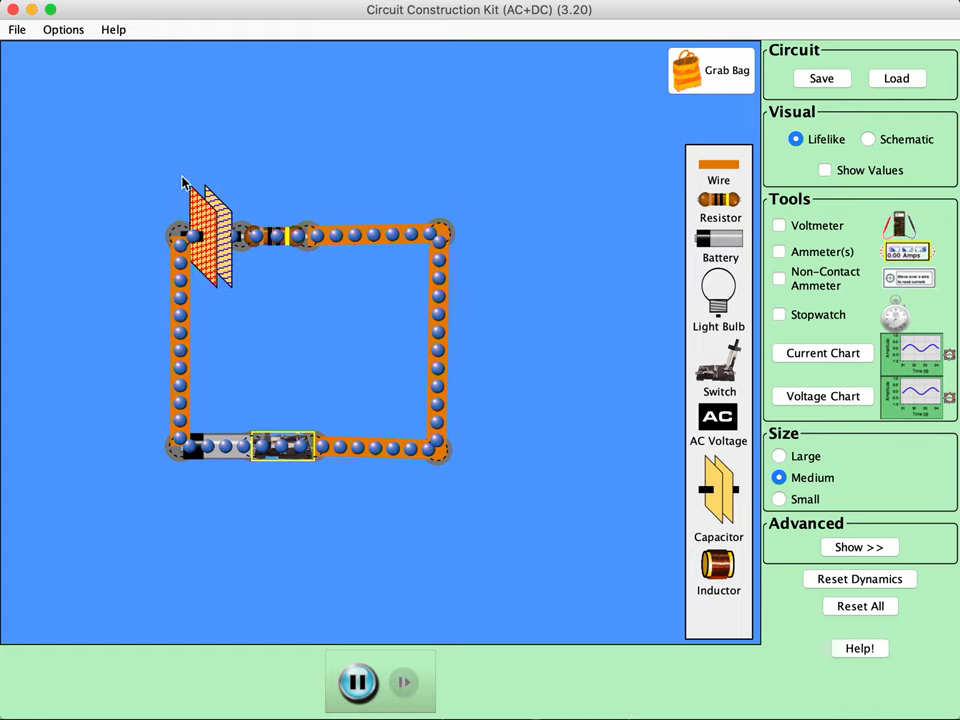
{"action": "mouse_move", "coordinate": [220, 424]}
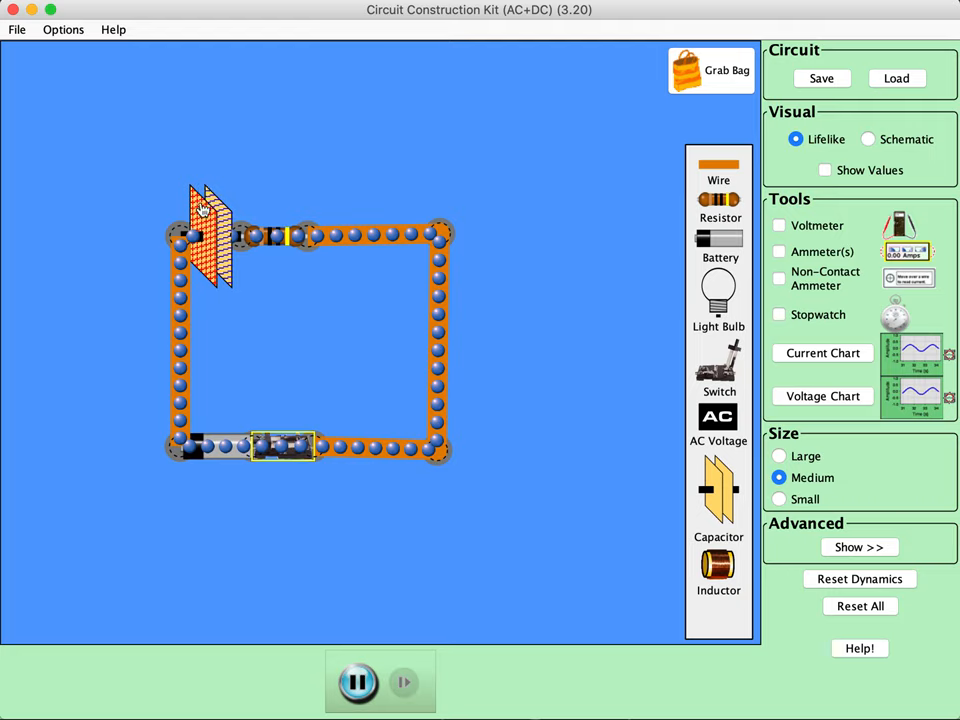
{"action": "mouse_move", "coordinate": [268, 184]}
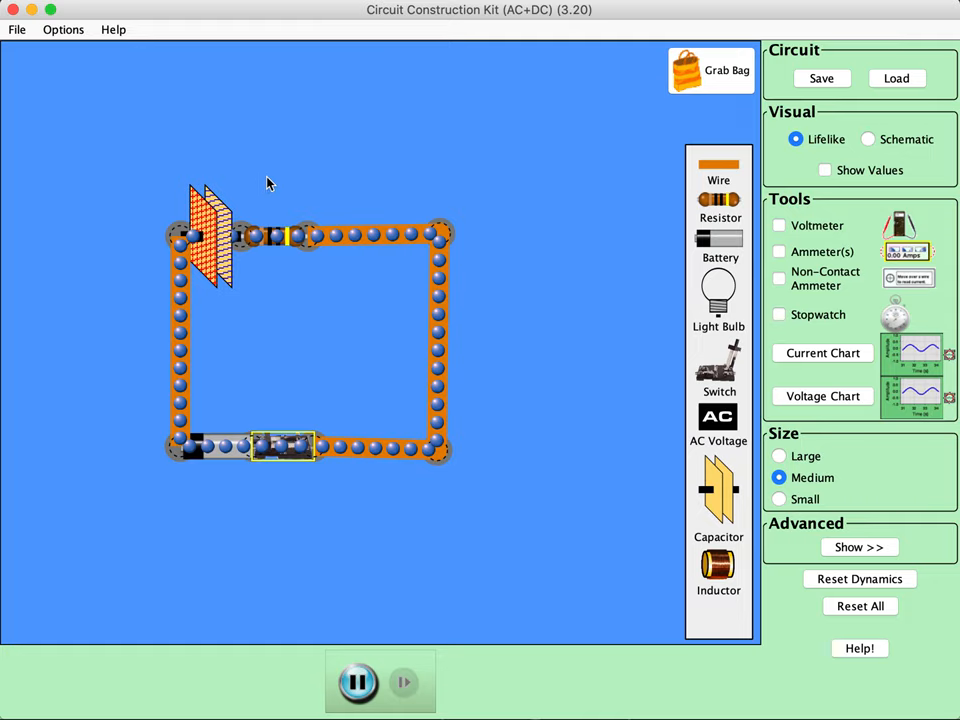
{"action": "mouse_move", "coordinate": [268, 310]}
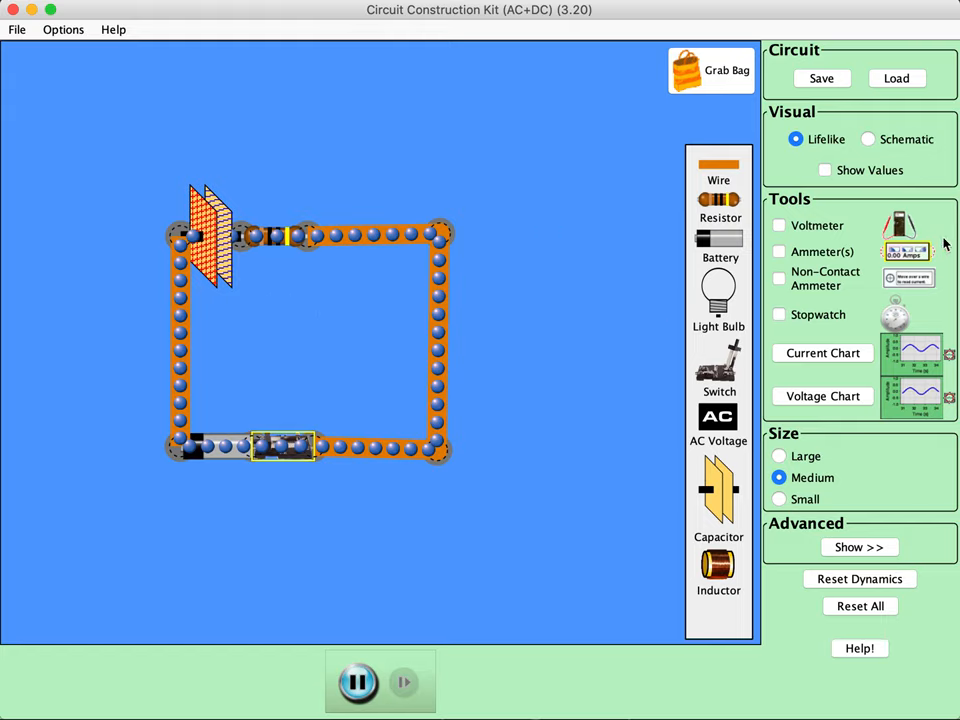
Add a voltmeter at the upper right and probe across the battery's two ends.
{"action": "left_click", "coordinate": [780, 224]}
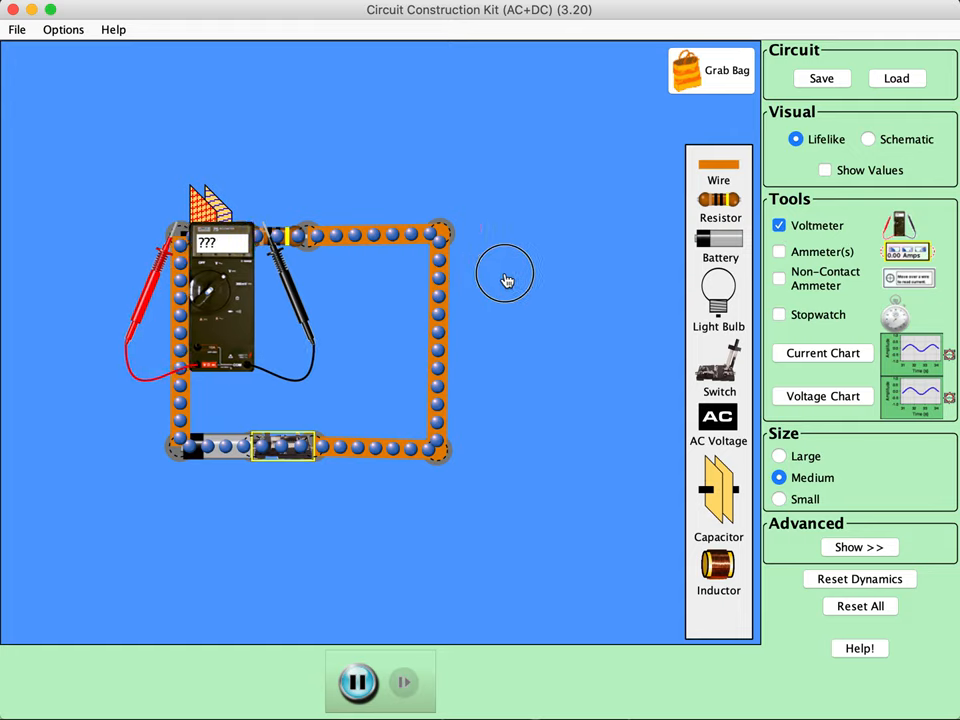
{"action": "left_click_drag", "start_coordinate": [220, 280], "coordinate": [584, 220]}
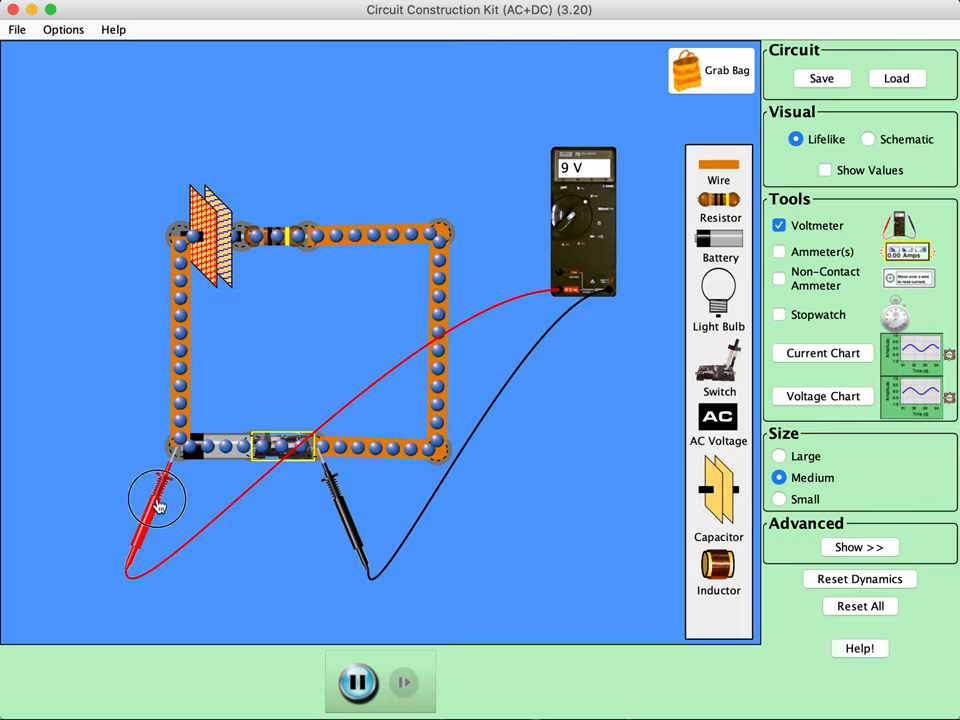
{"action": "left_click_drag", "start_coordinate": [156, 500], "coordinate": [350, 540]}
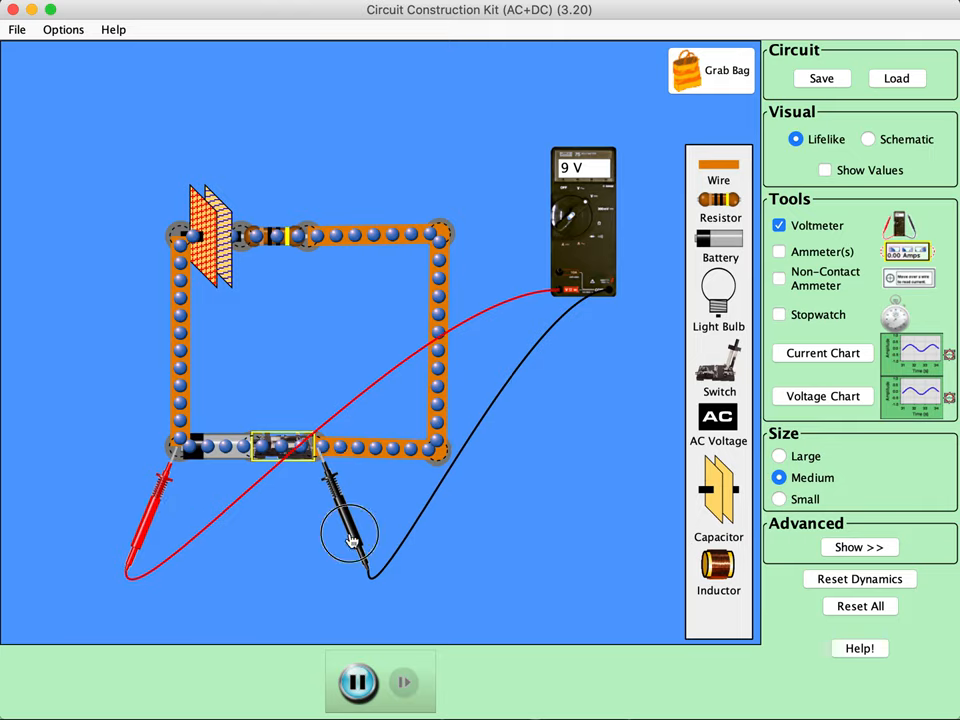
{"action": "left_click_drag", "start_coordinate": [350, 540], "coordinate": [500, 350]}
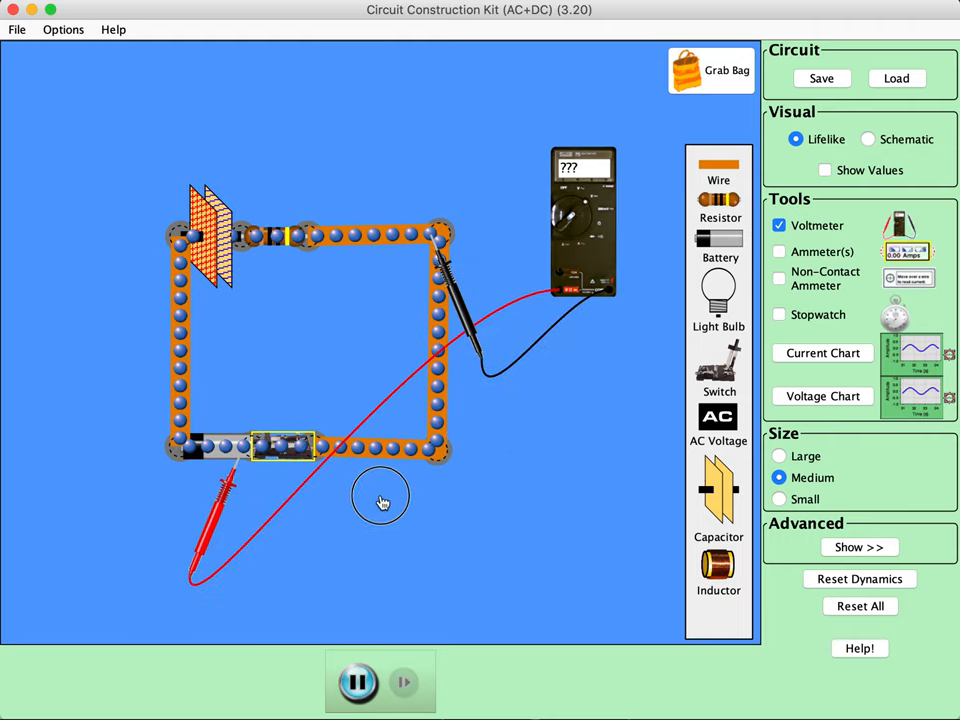
{"action": "left_click_drag", "start_coordinate": [204, 510], "coordinate": [344, 290]}
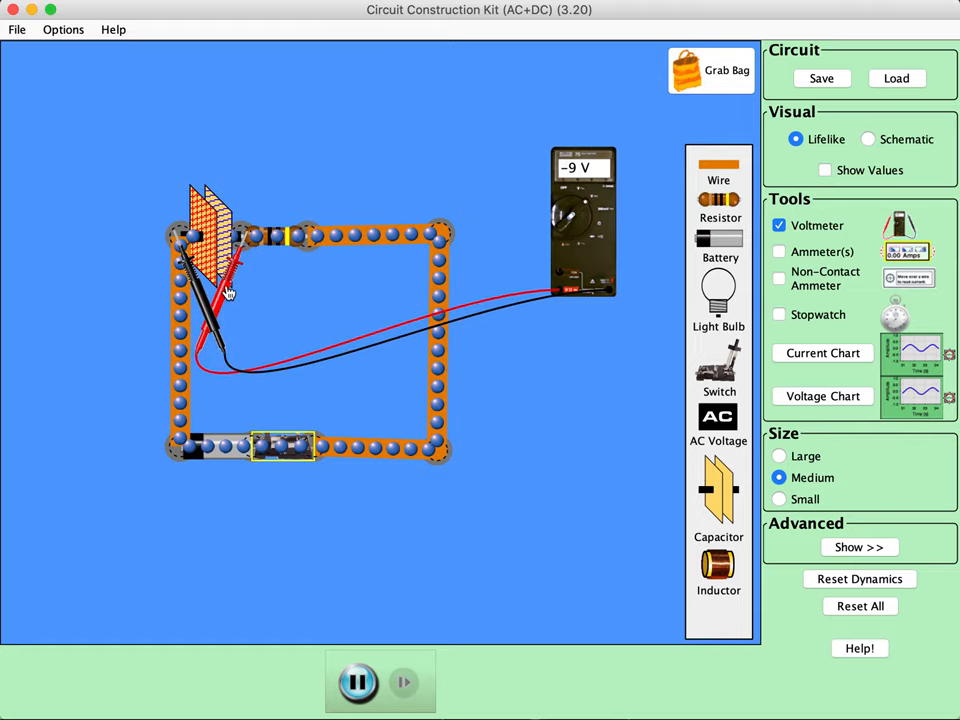
{"action": "mouse_move", "coordinate": [444, 284]}
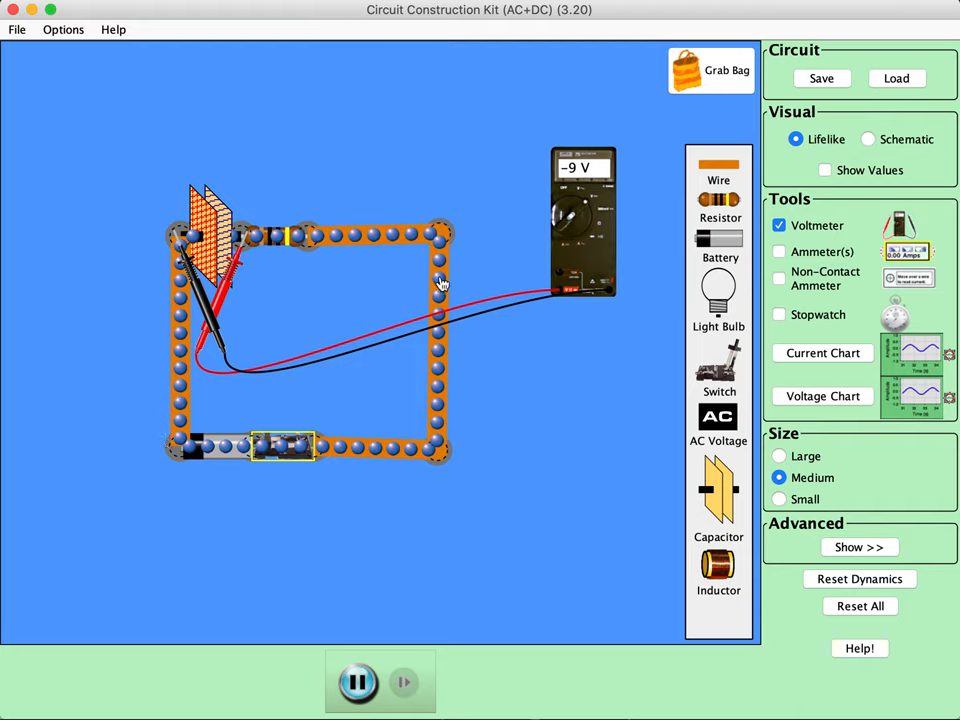
{"action": "mouse_move", "coordinate": [424, 474]}
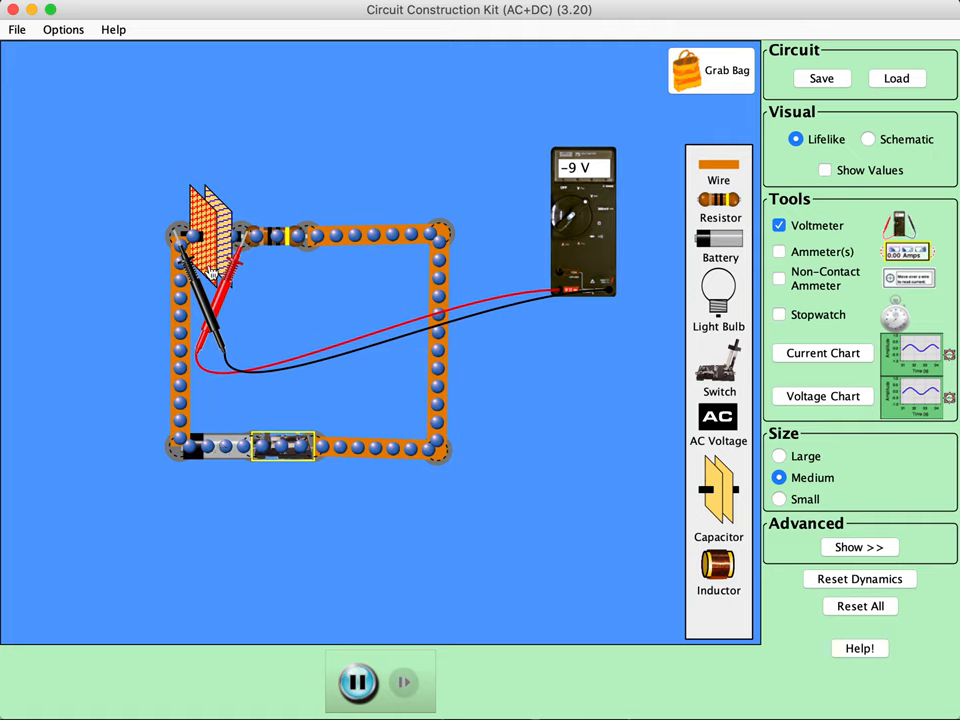
{"action": "mouse_move", "coordinate": [224, 470]}
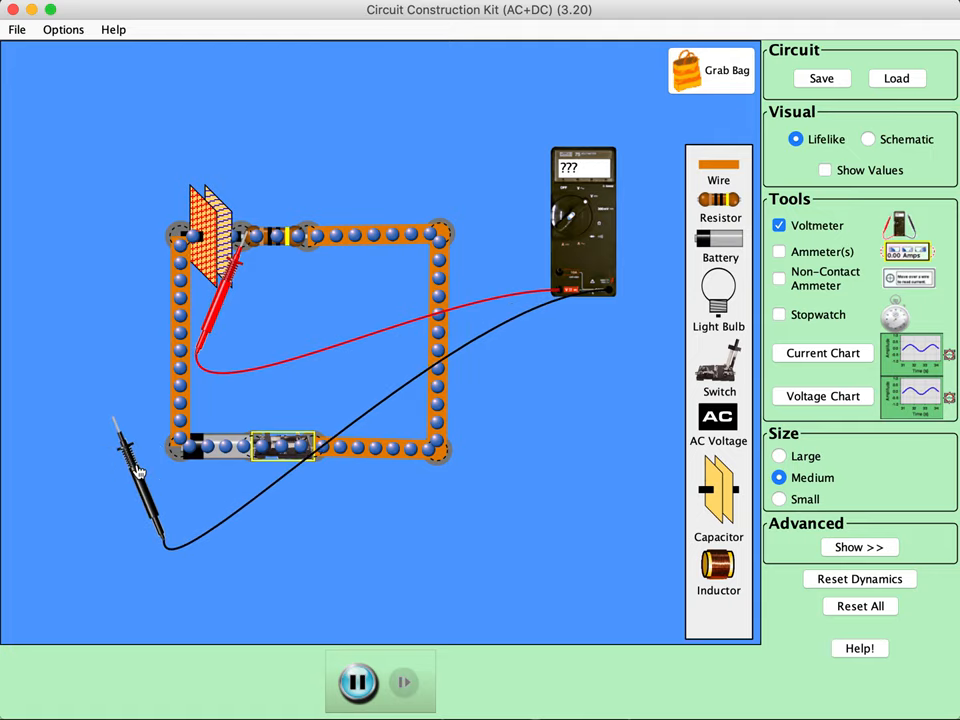
Move the red and black probes to either side of the capacitor, reading −9 V.
{"action": "left_click_drag", "start_coordinate": [224, 276], "coordinate": [256, 336]}
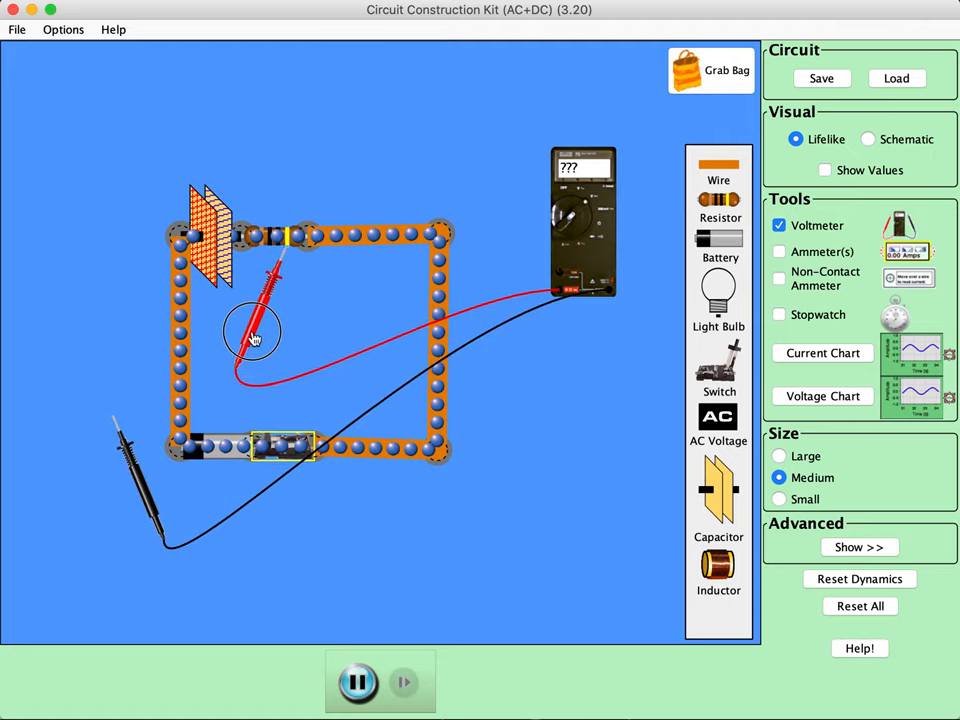
{"action": "left_click_drag", "start_coordinate": [252, 330], "coordinate": [284, 280]}
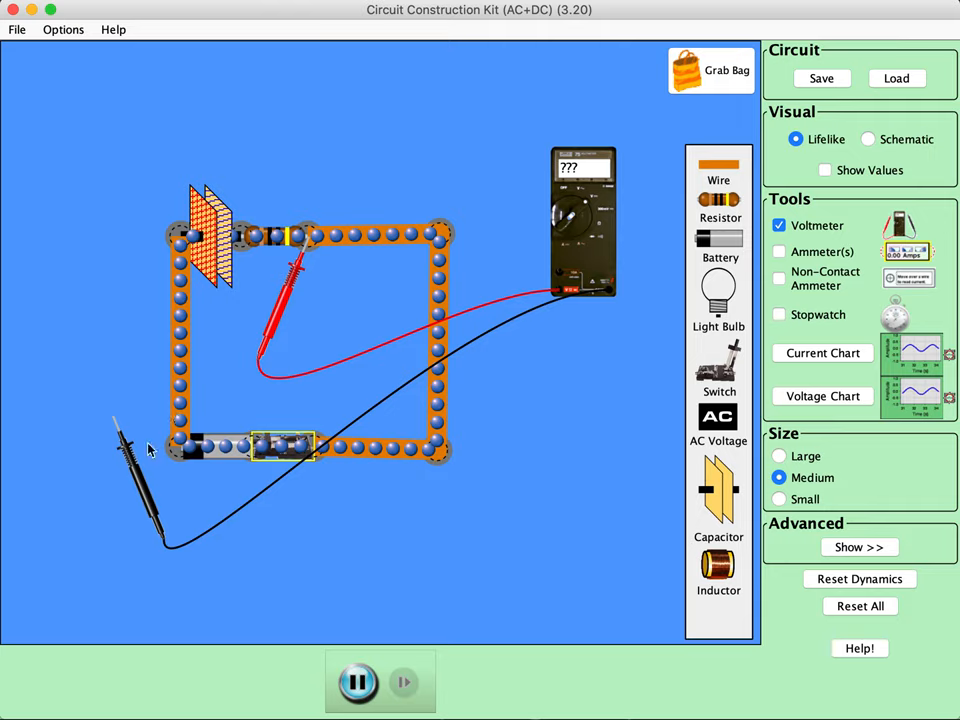
{"action": "left_click_drag", "start_coordinate": [150, 450], "coordinate": [264, 284]}
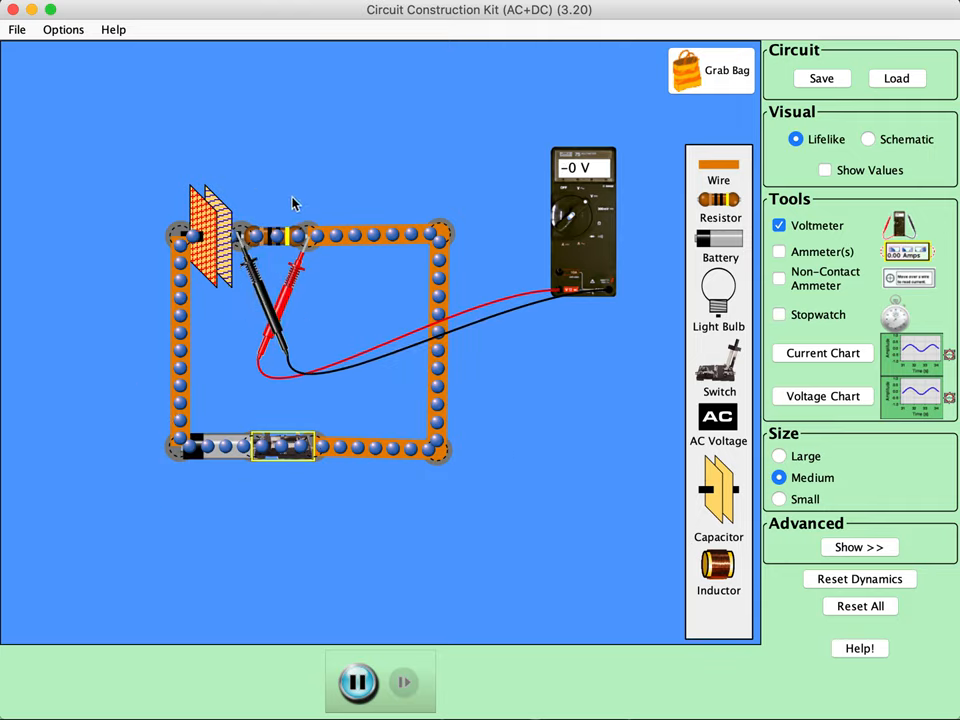
{"action": "mouse_move", "coordinate": [350, 424]}
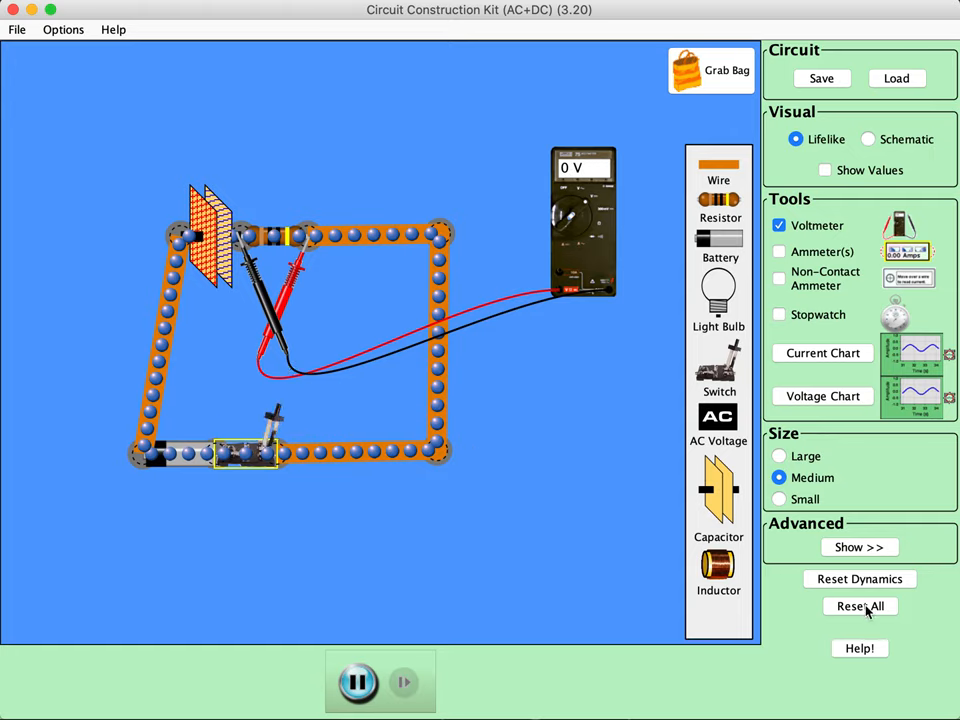
{"action": "left_click", "coordinate": [860, 578]}
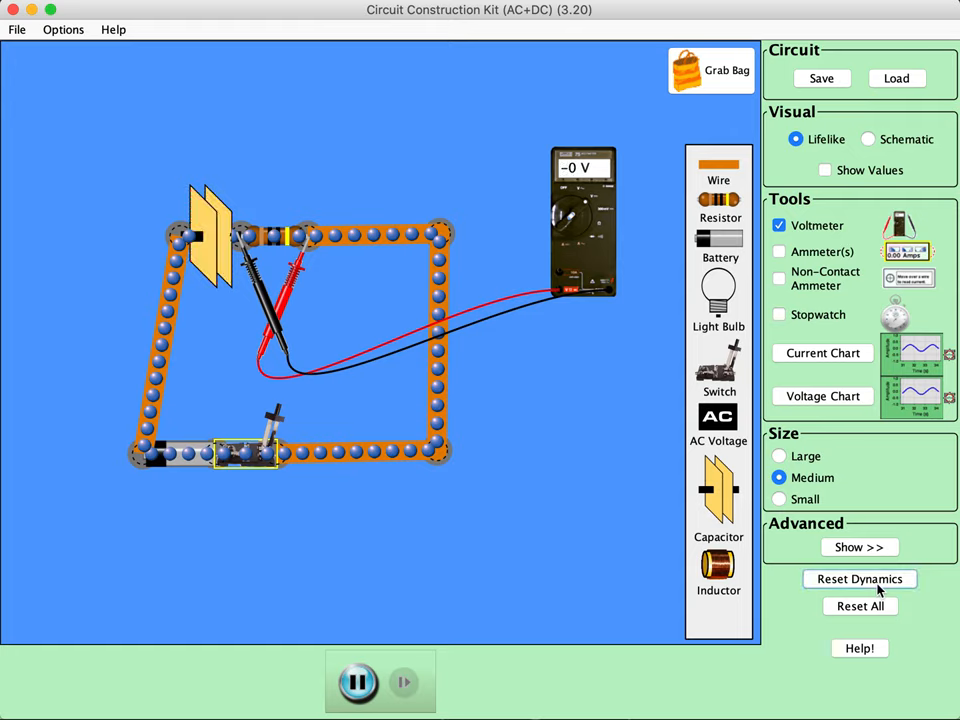
{"action": "mouse_move", "coordinate": [588, 216]}
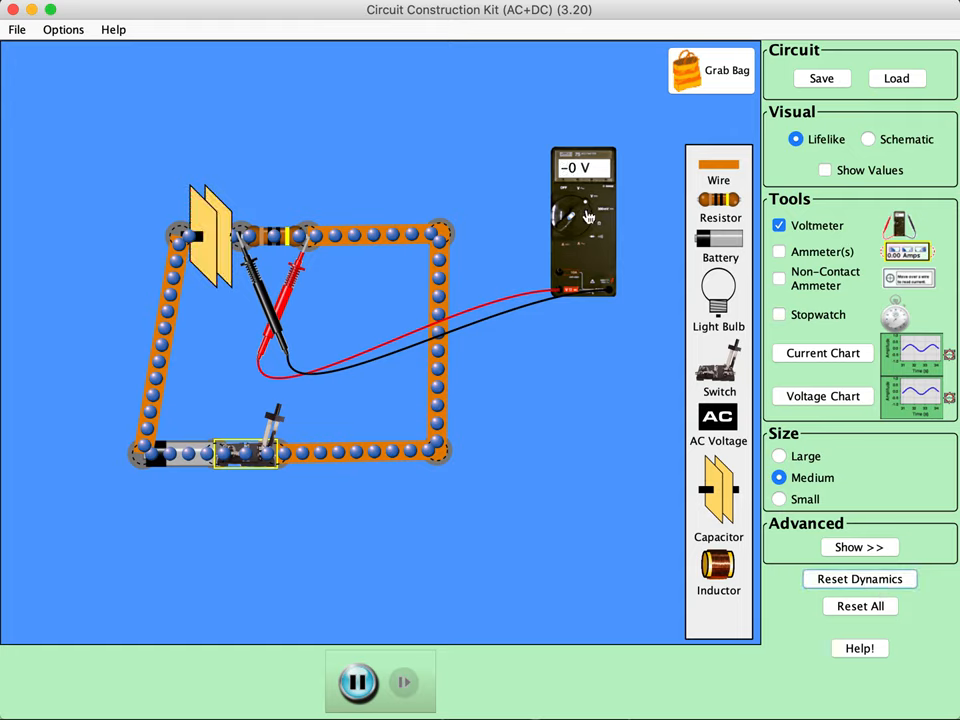
{"action": "mouse_move", "coordinate": [262, 412]}
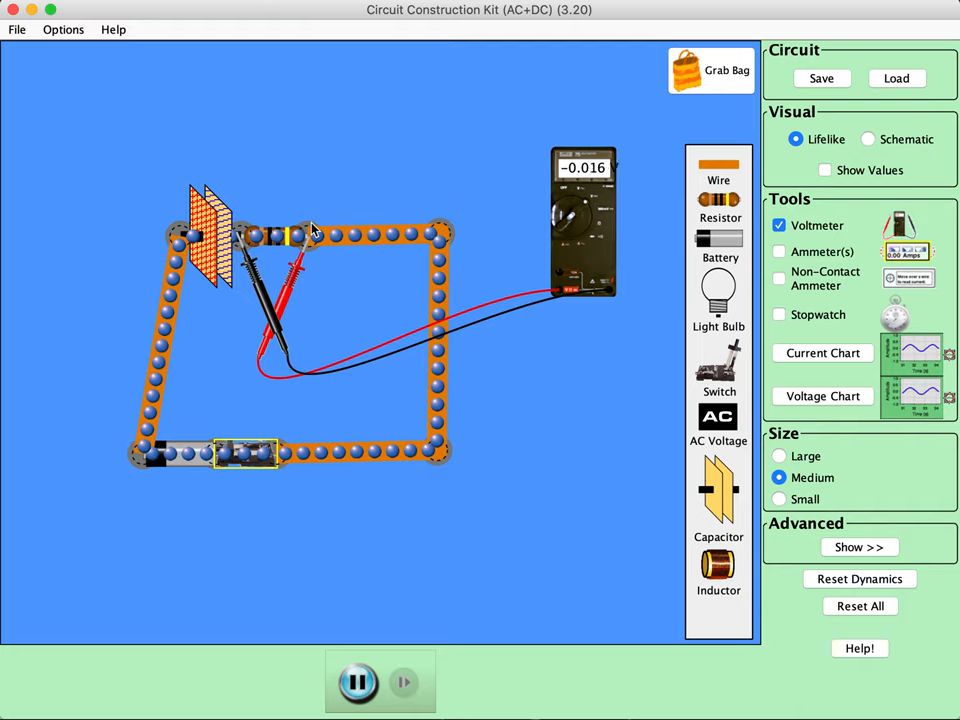
{"action": "mouse_move", "coordinate": [236, 192]}
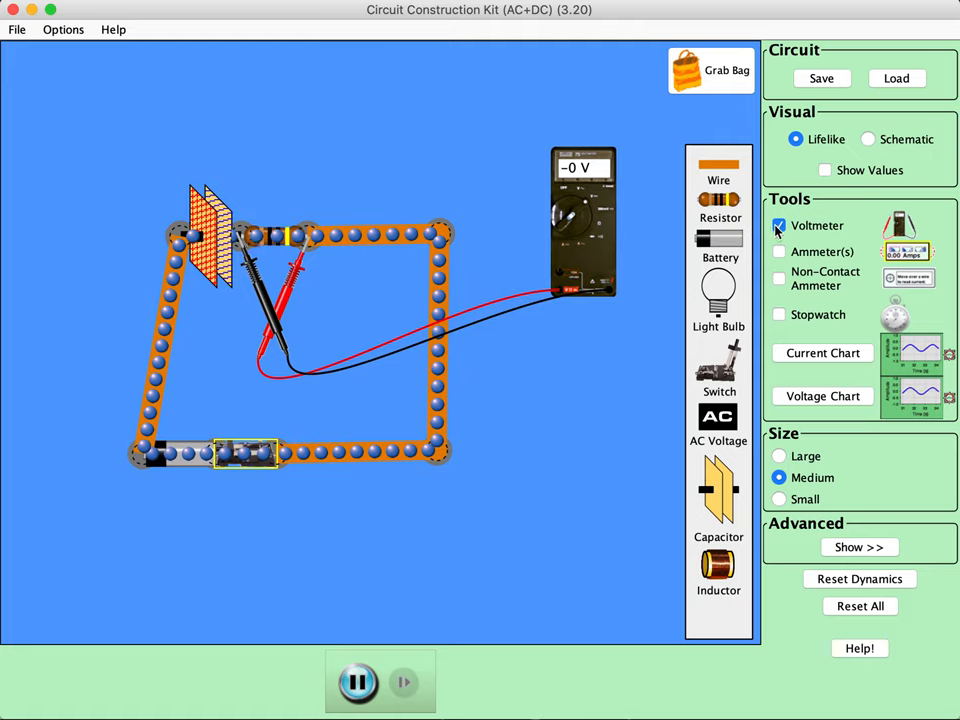
Remove the voltmeter, open the switch and reset dynamics to discharge the capacitor.
{"action": "left_click", "coordinate": [780, 224]}
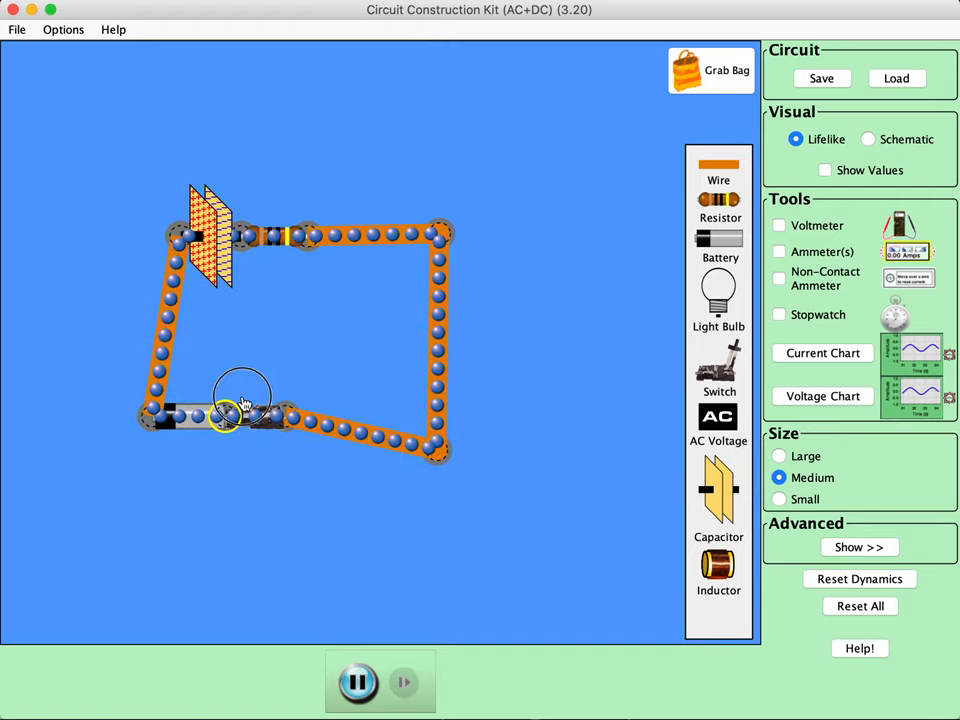
{"action": "left_click_drag", "start_coordinate": [240, 404], "coordinate": [236, 440]}
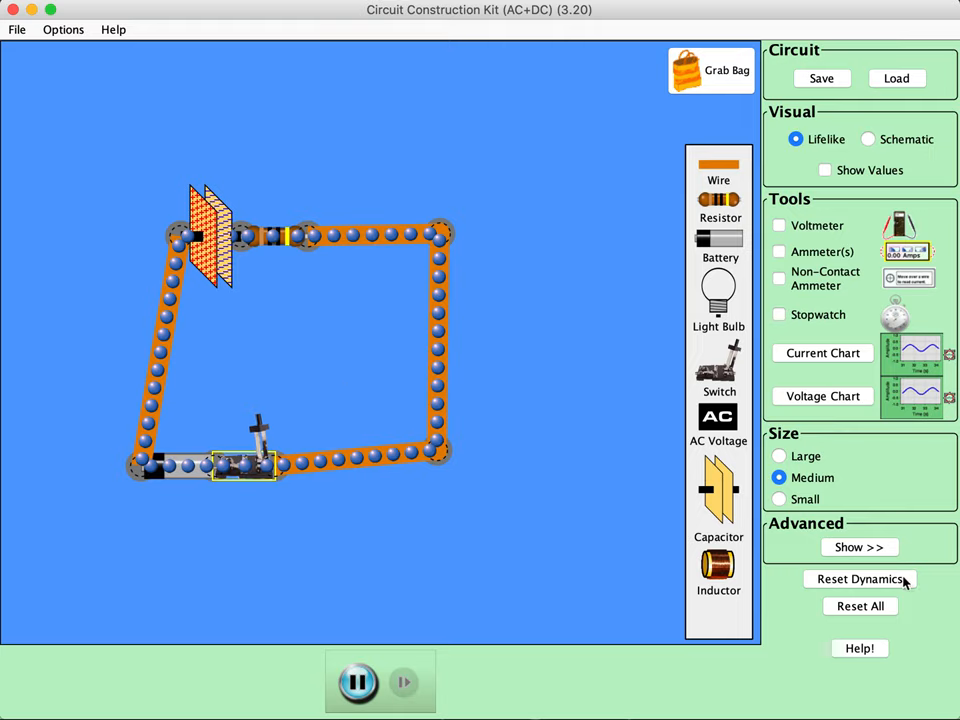
{"action": "left_click", "coordinate": [858, 580]}
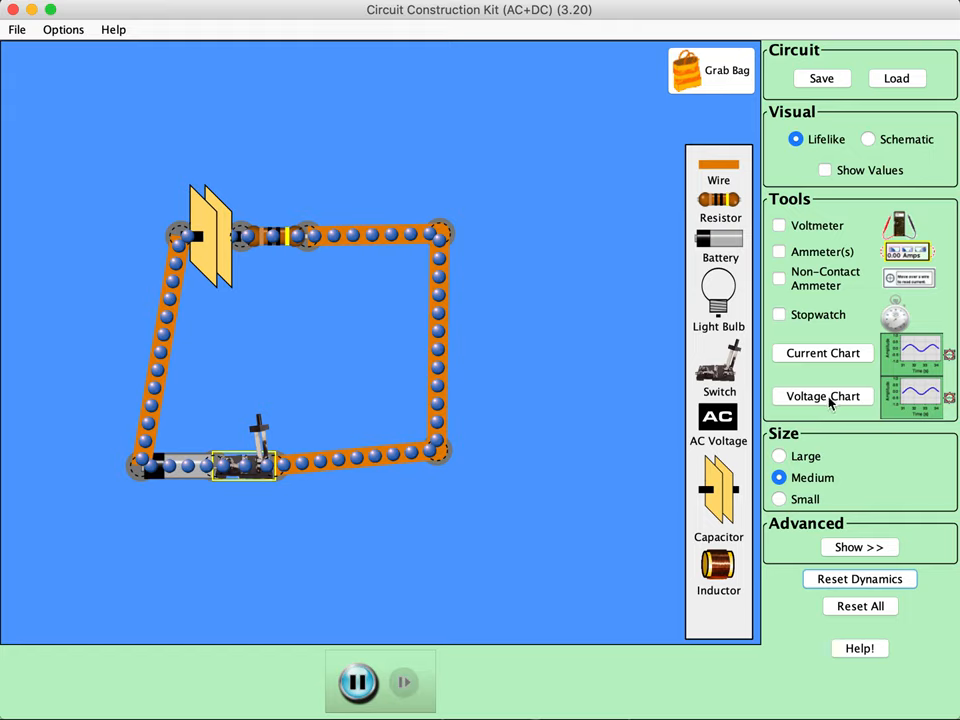
Add a voltage chart probing both capacitor terminals and restart the simulation.
{"action": "left_click", "coordinate": [822, 396]}
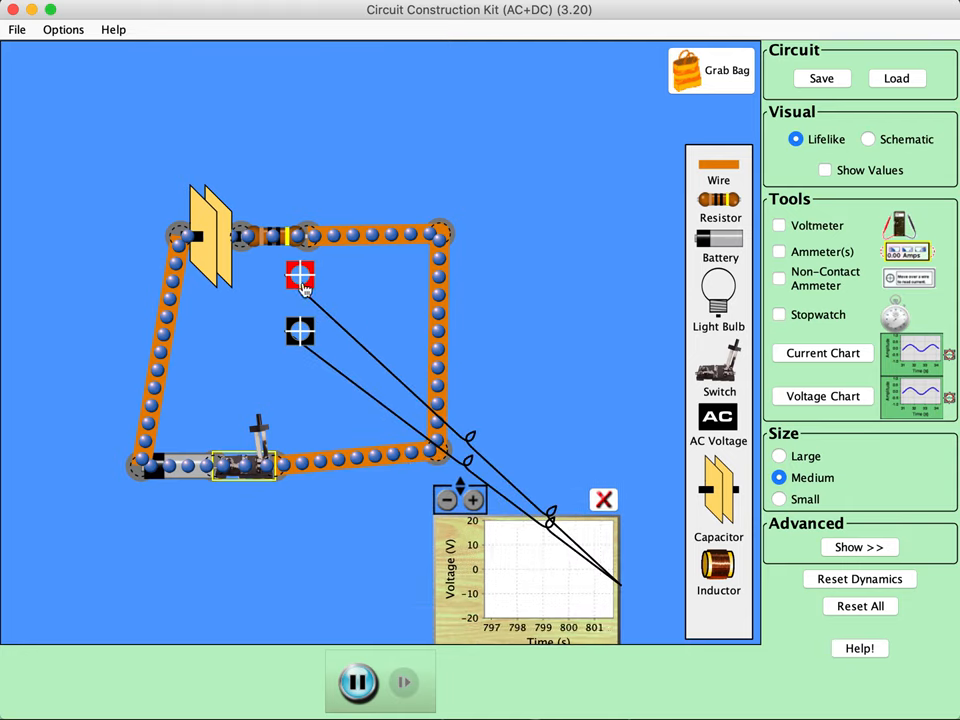
{"action": "left_click_drag", "start_coordinate": [300, 276], "coordinate": [190, 224]}
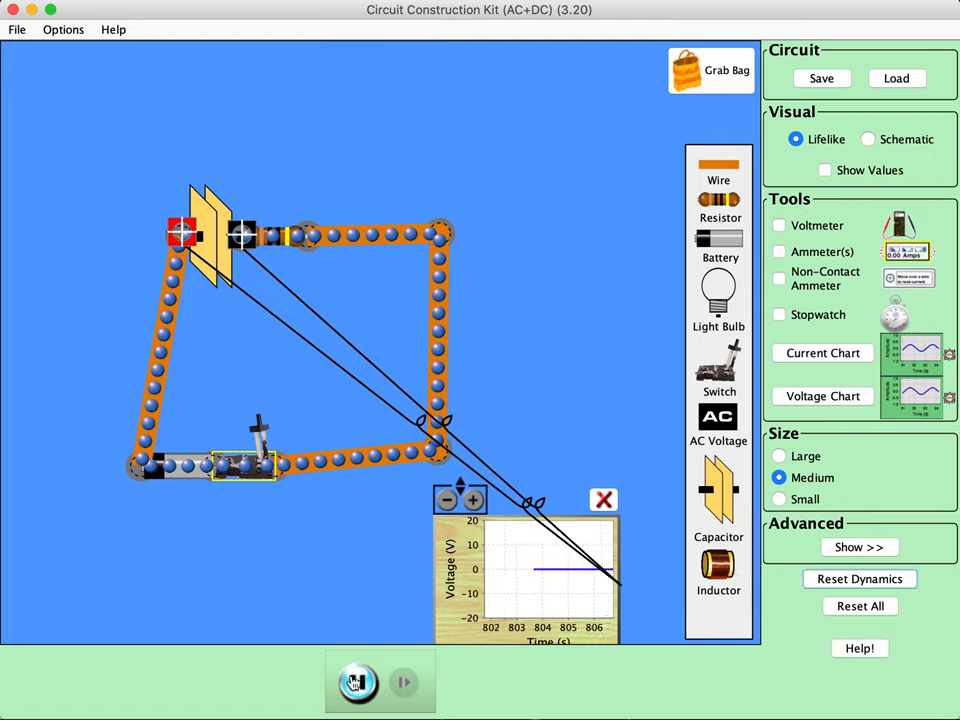
{"action": "left_click", "coordinate": [356, 682]}
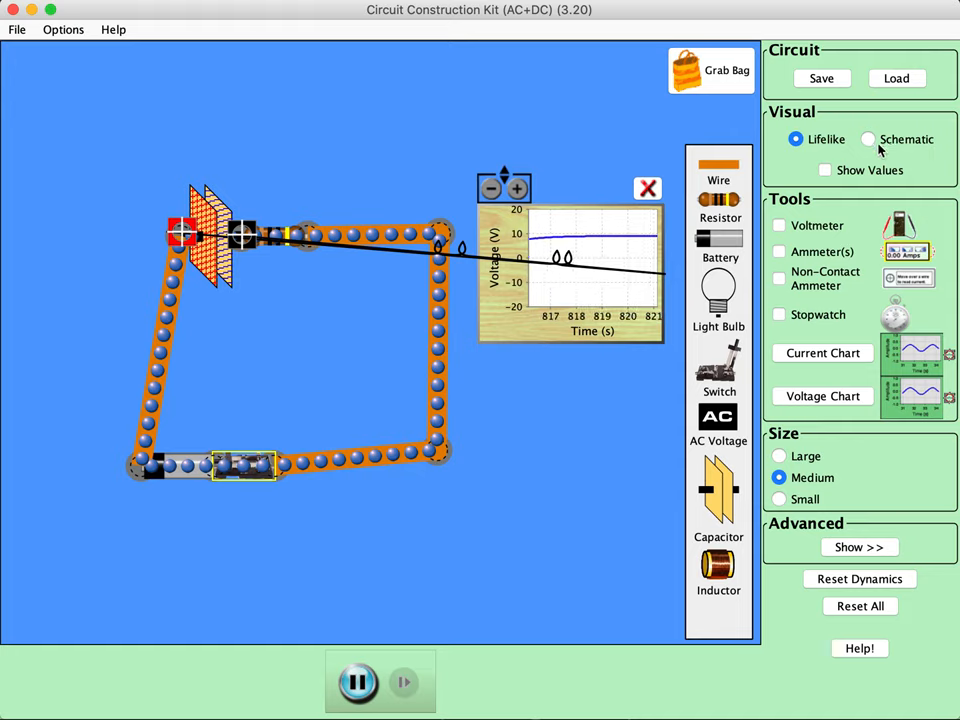
Toggle Schematic then back to Lifelike, and set component size to Large.
{"action": "left_click", "coordinate": [868, 140]}
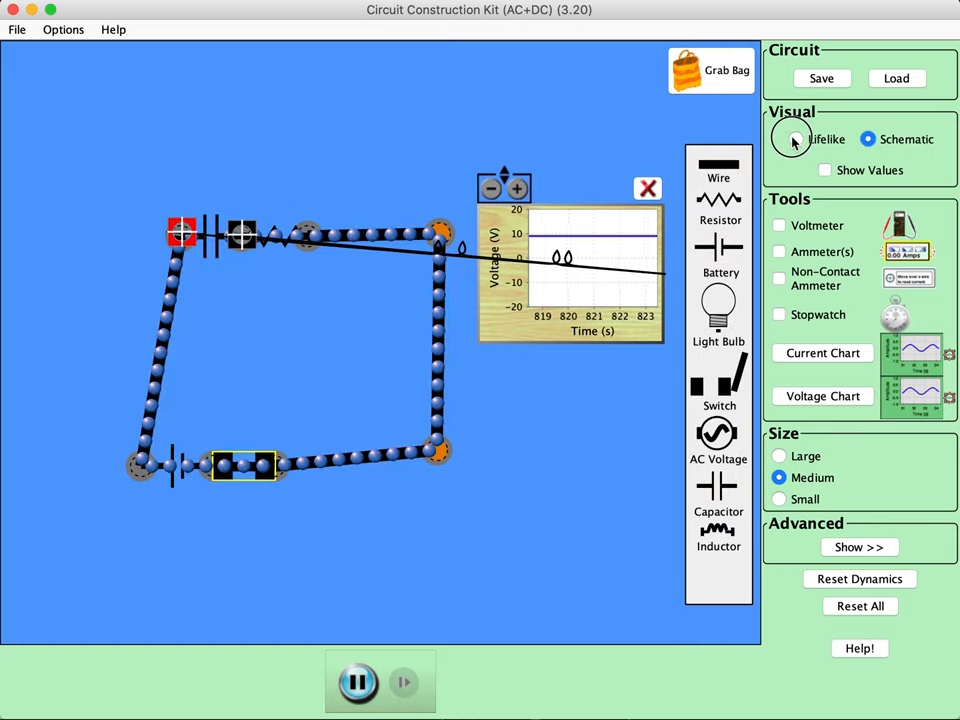
{"action": "left_click", "coordinate": [796, 140]}
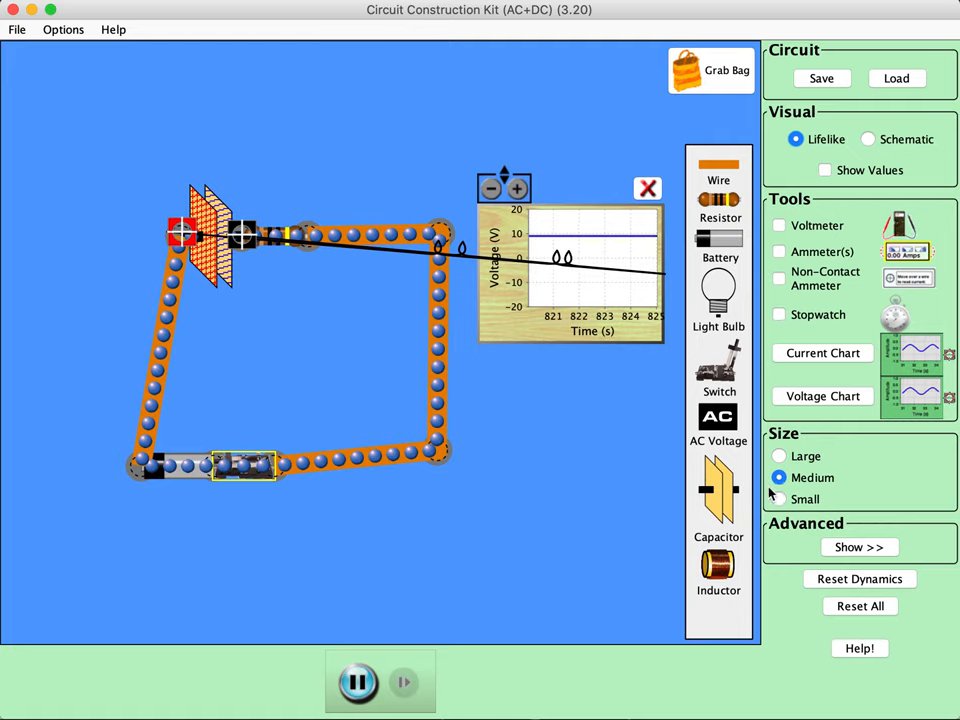
{"action": "left_click", "coordinate": [780, 456]}
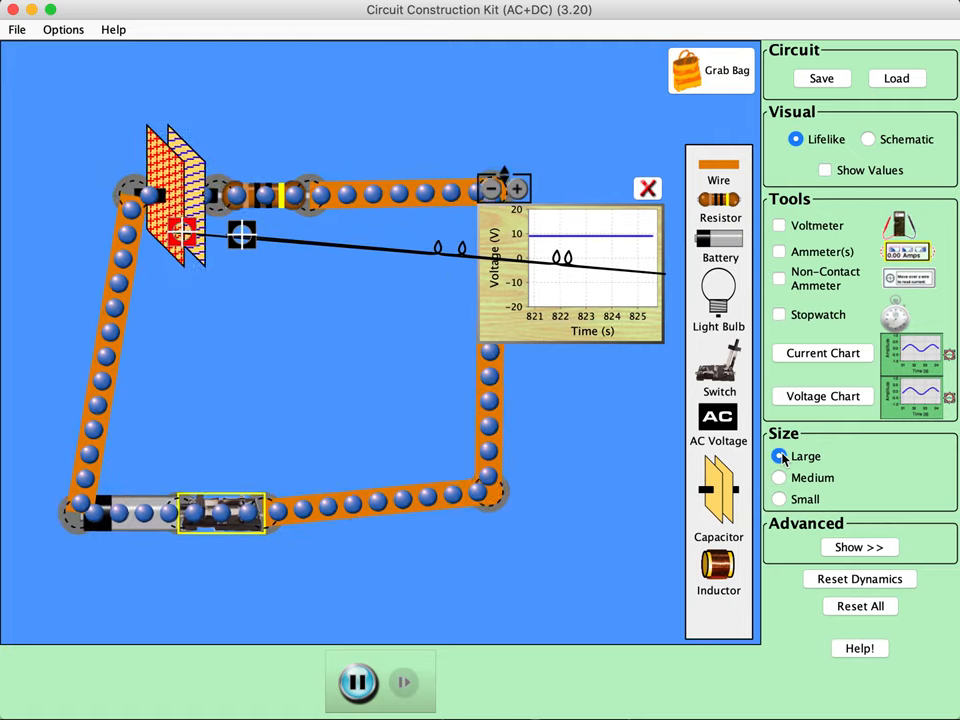
{"action": "left_click", "coordinate": [780, 476]}
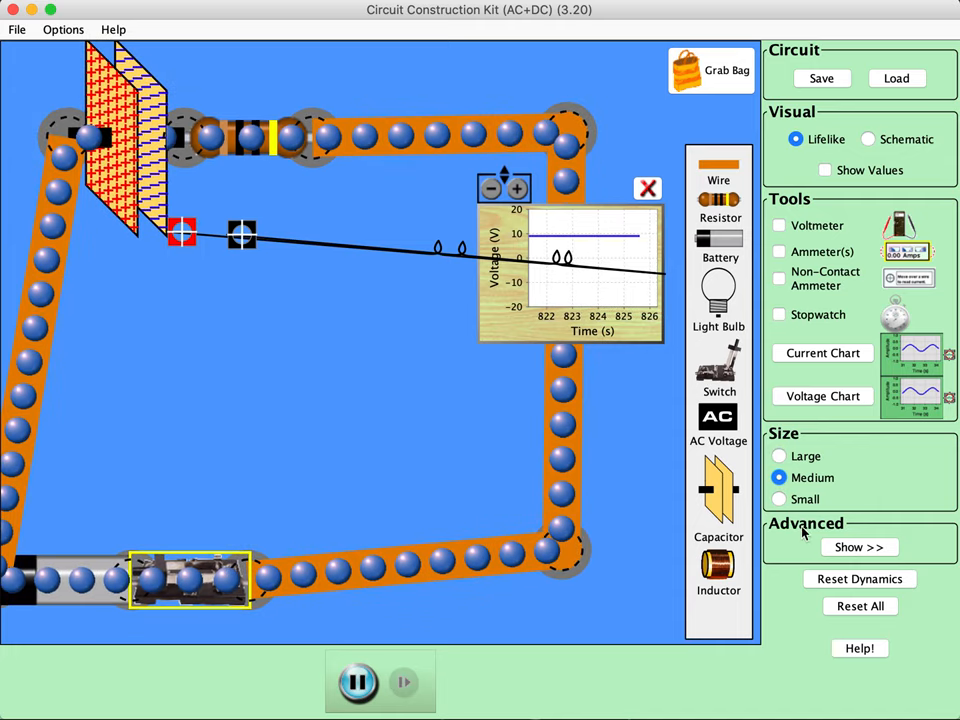